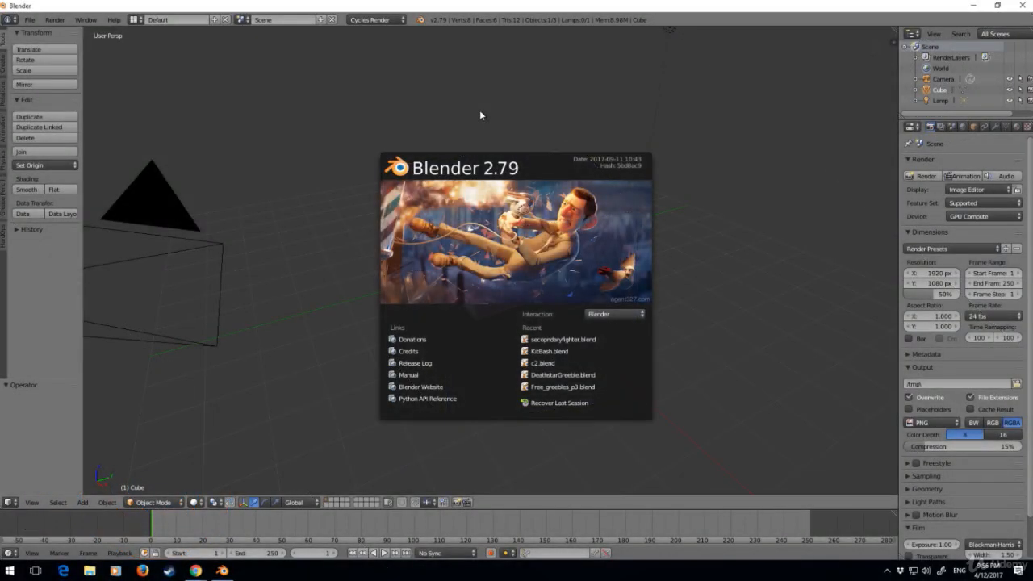
{"action": "mouse_move", "coordinate": [465, 110]}
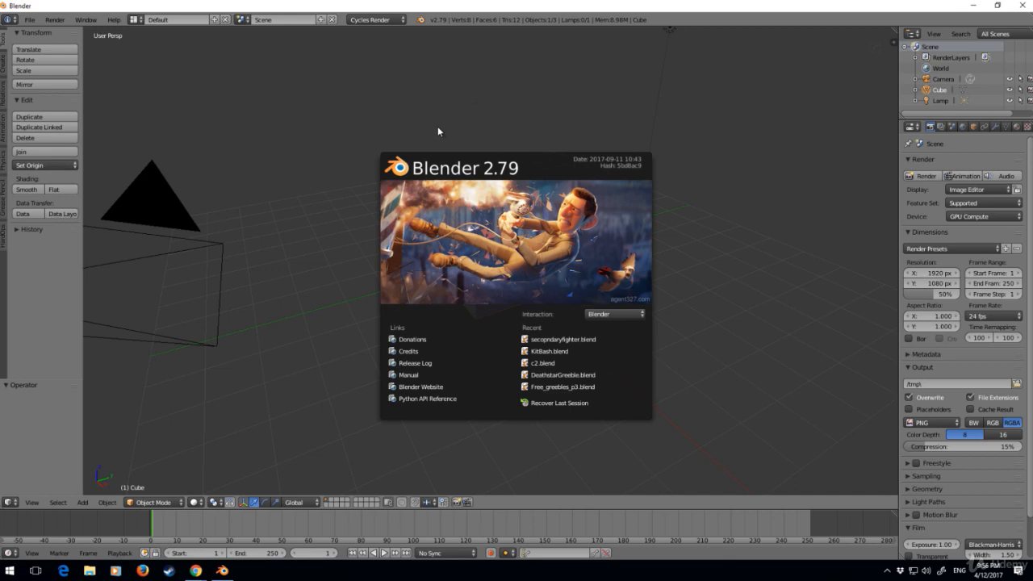
Dismiss the welcome splash to reveal the default cube, camera and lamp scene
{"action": "left_click", "coordinate": [439, 131]}
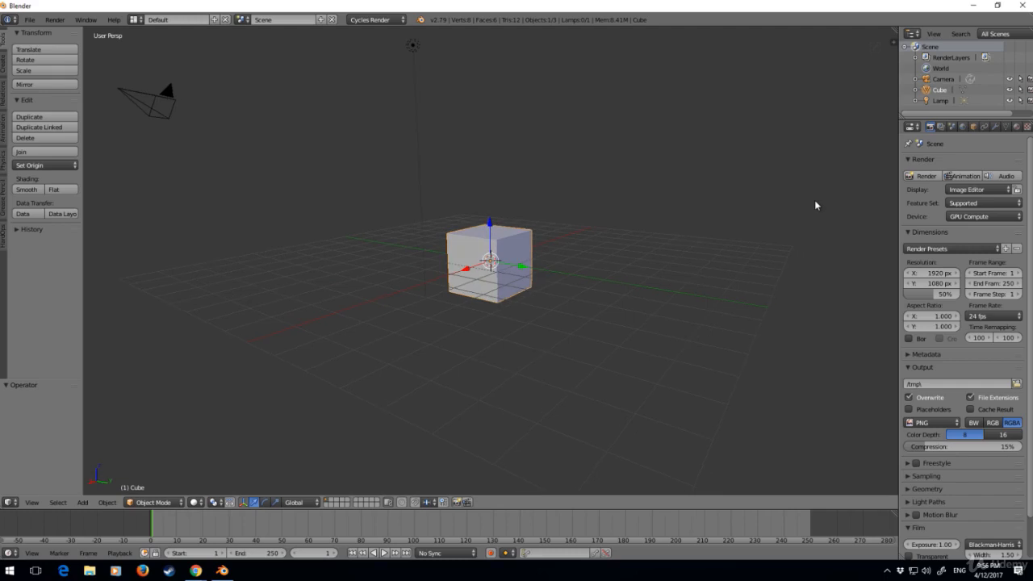
{"action": "mouse_move", "coordinate": [803, 207]}
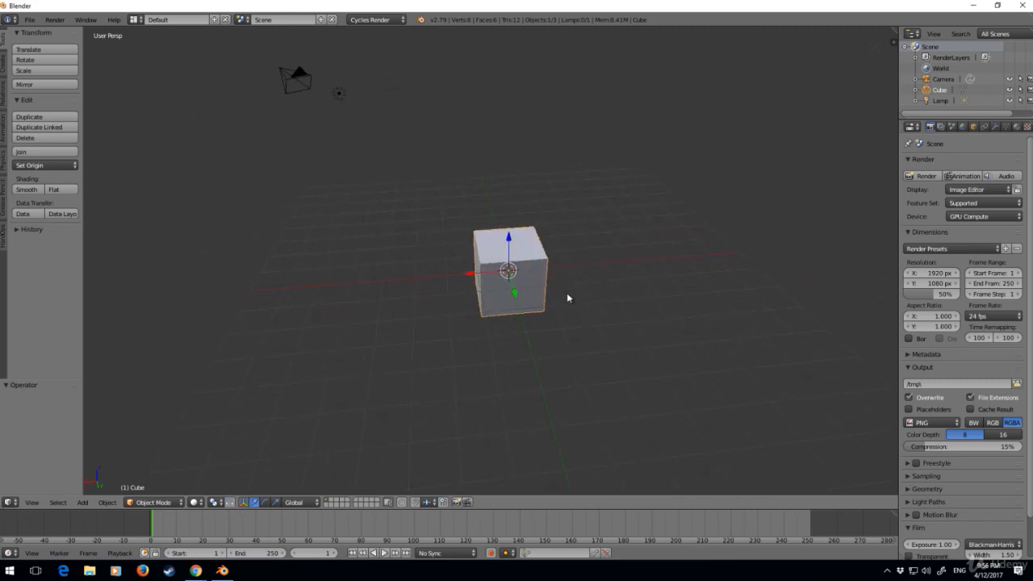
{"action": "mouse_move", "coordinate": [575, 296]}
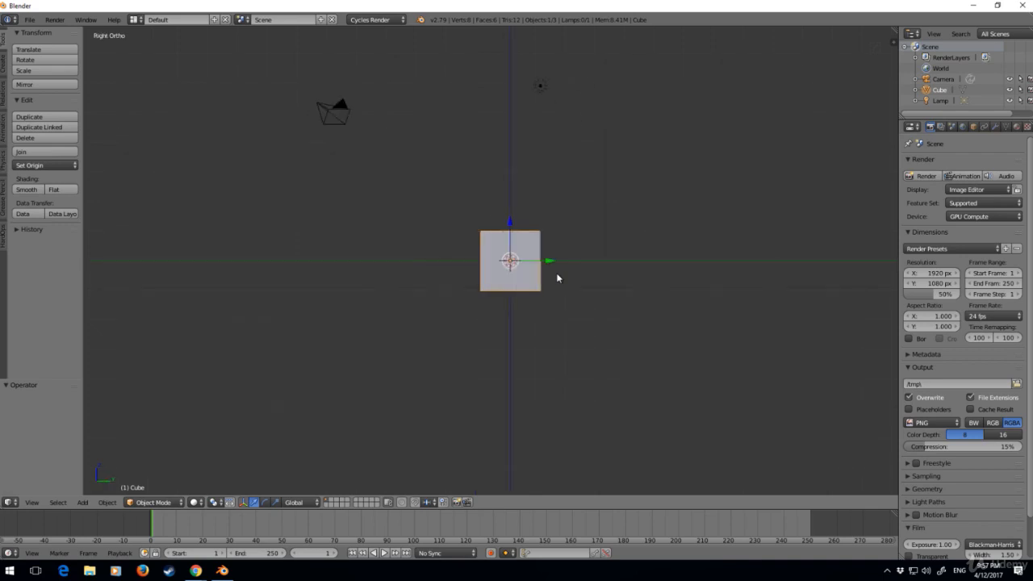
{"action": "mouse_move", "coordinate": [128, 37]}
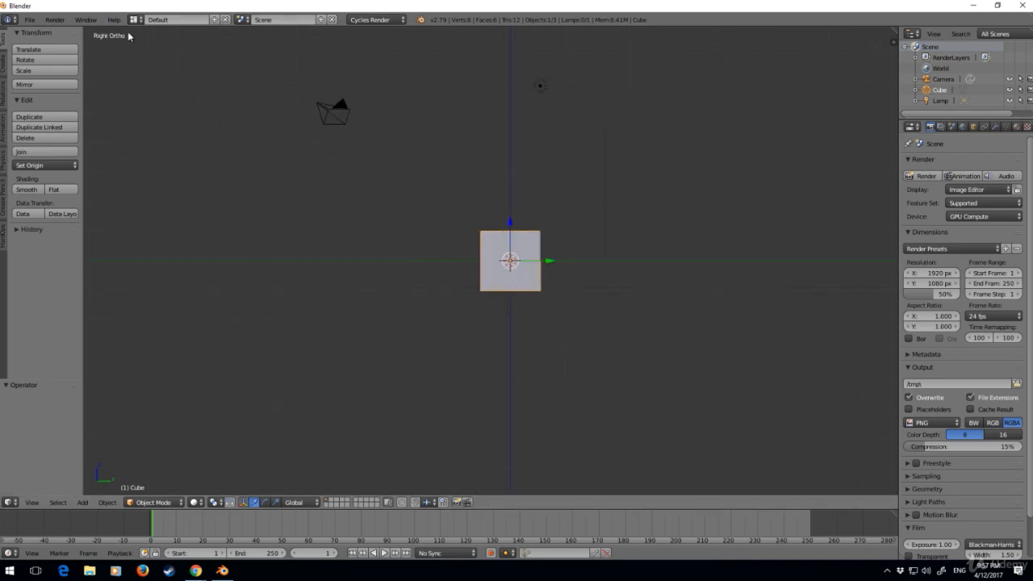
{"action": "mouse_move", "coordinate": [130, 46]}
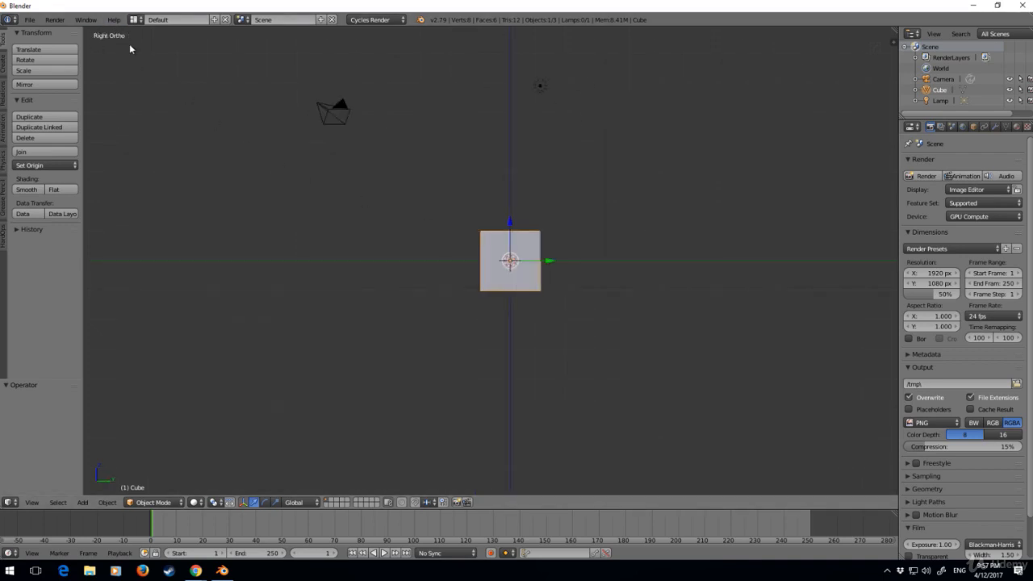
Switch to a numpad orthographic view of the default cube
{"action": "key", "text": "KP_7"}
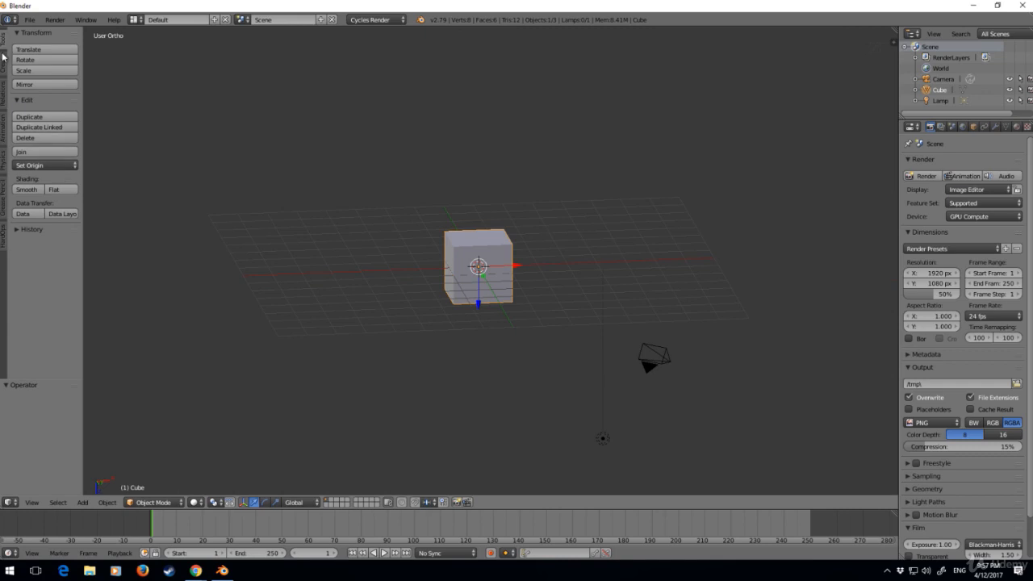
{"action": "mouse_move", "coordinate": [52, 232]}
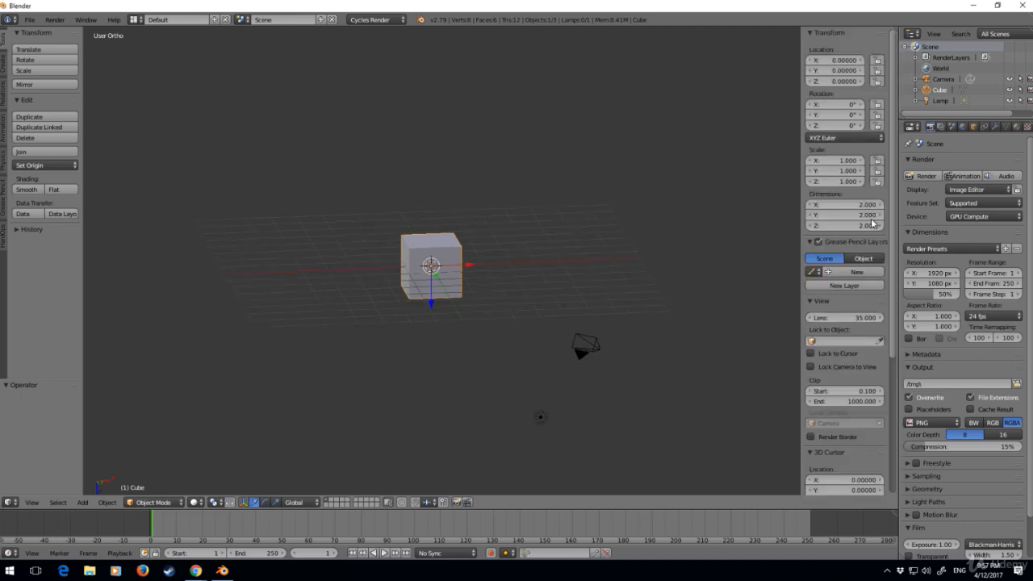
{"action": "mouse_move", "coordinate": [868, 226]}
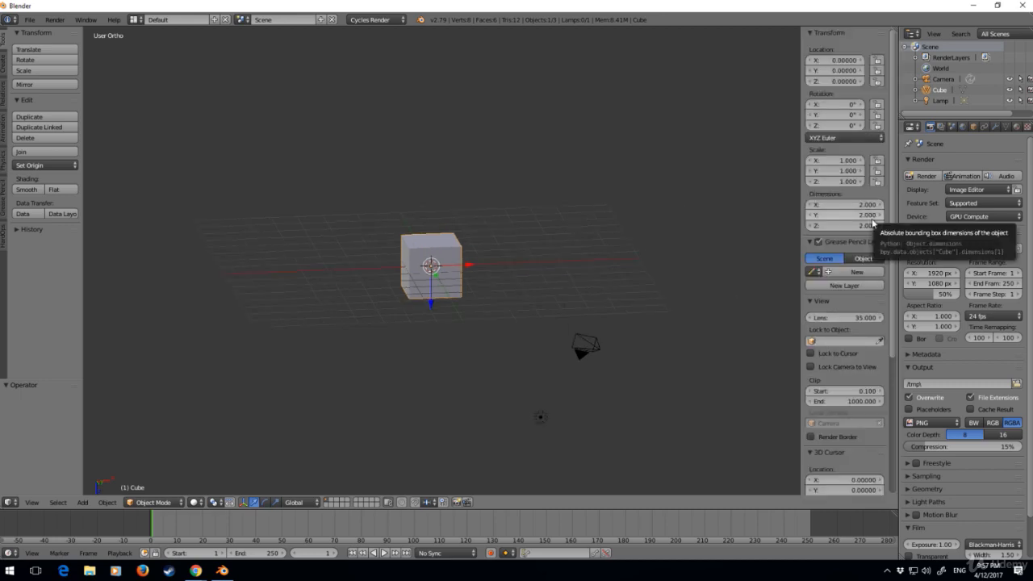